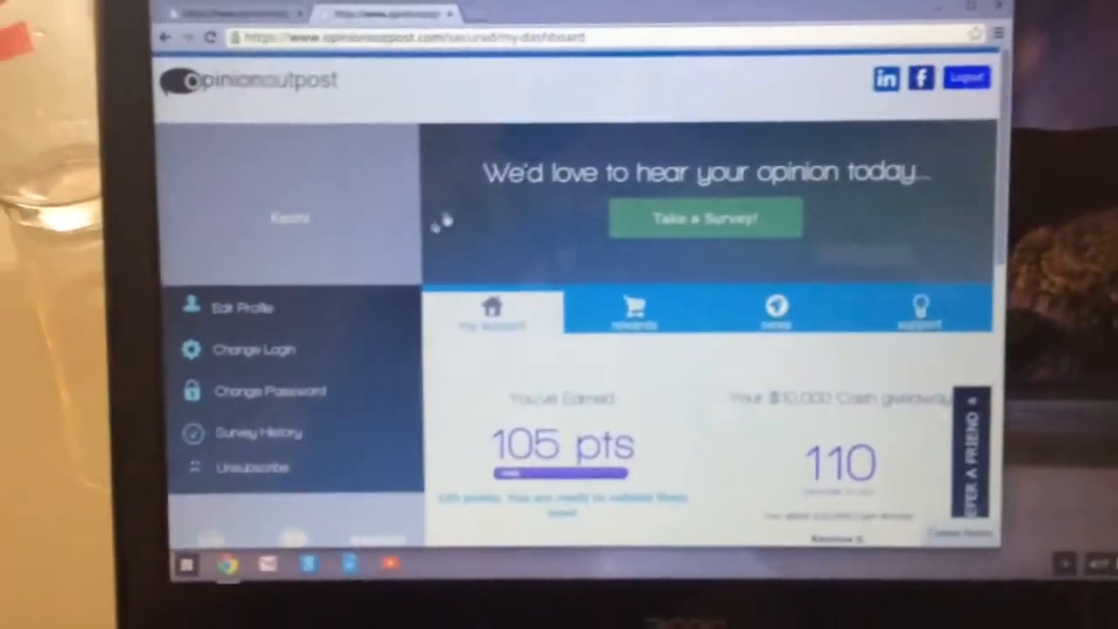
Go to the Rewards section showing 105 points and the PayPal cash option.
left_click(633, 311)
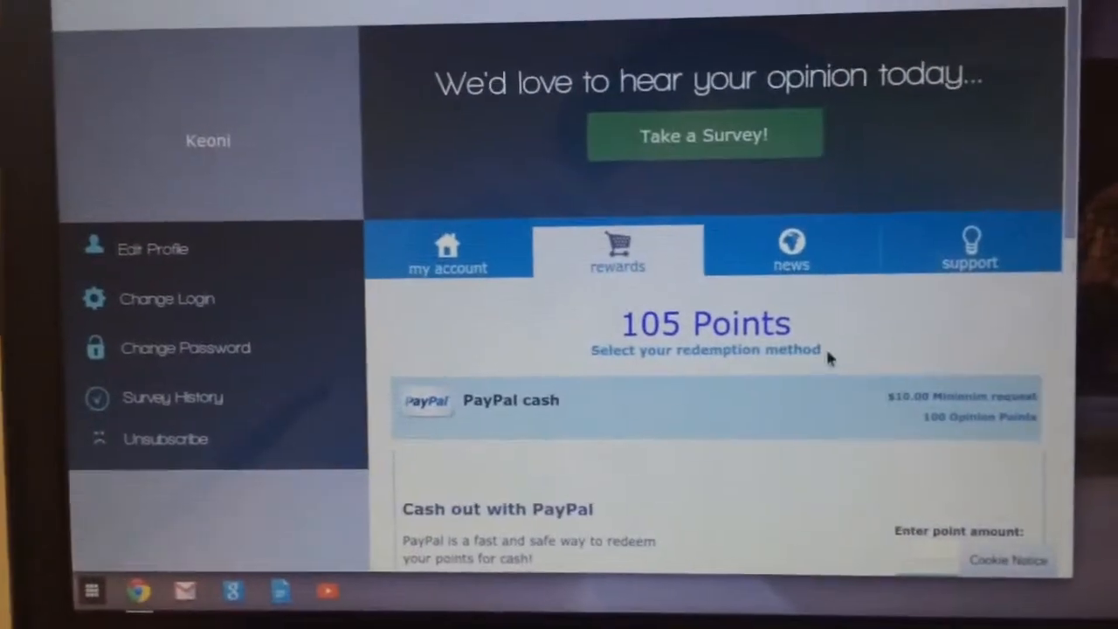
Scroll down to the 'Cash out with PayPal' option to enter 105 points.
scroll("down", 3)
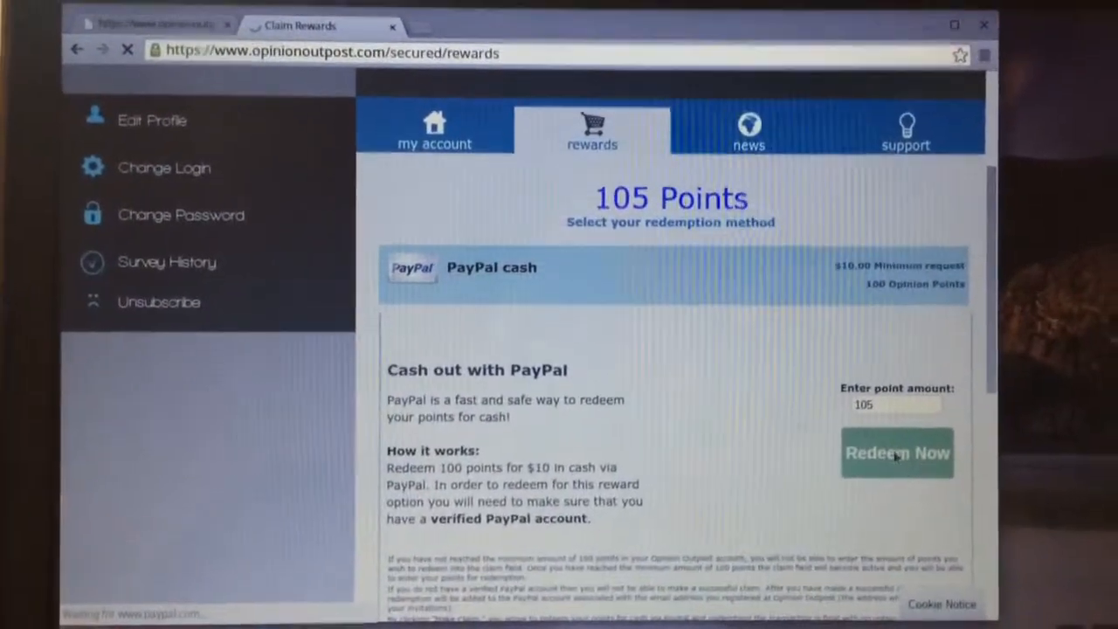
Redeem the 105 points for PayPal cash and sign in to PayPal to claim it.
left_click(898, 453)
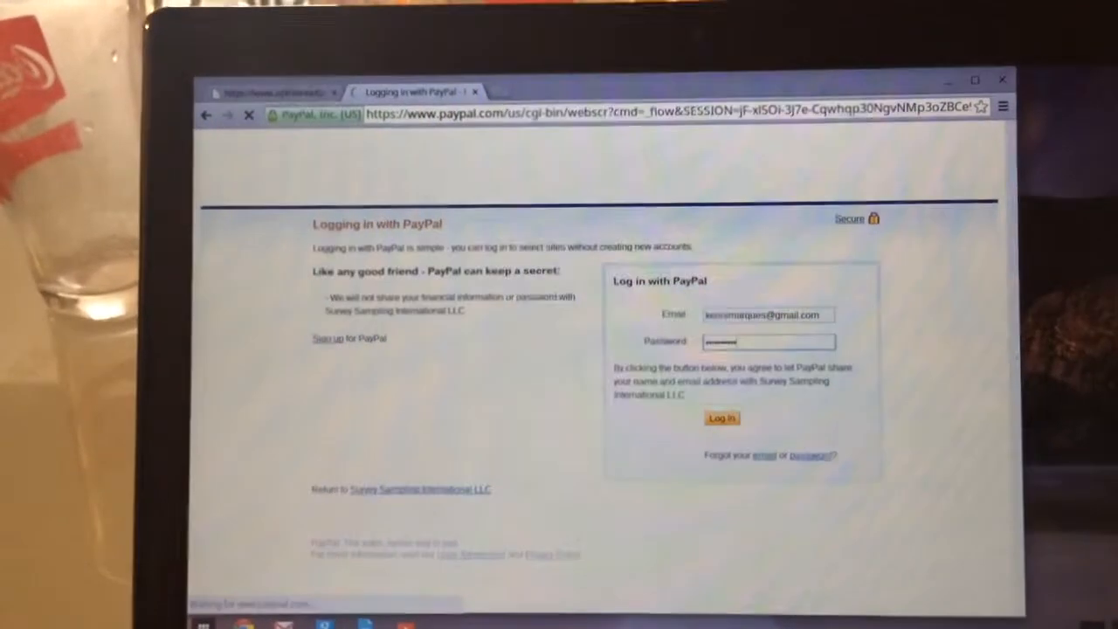
left_click(722, 417)
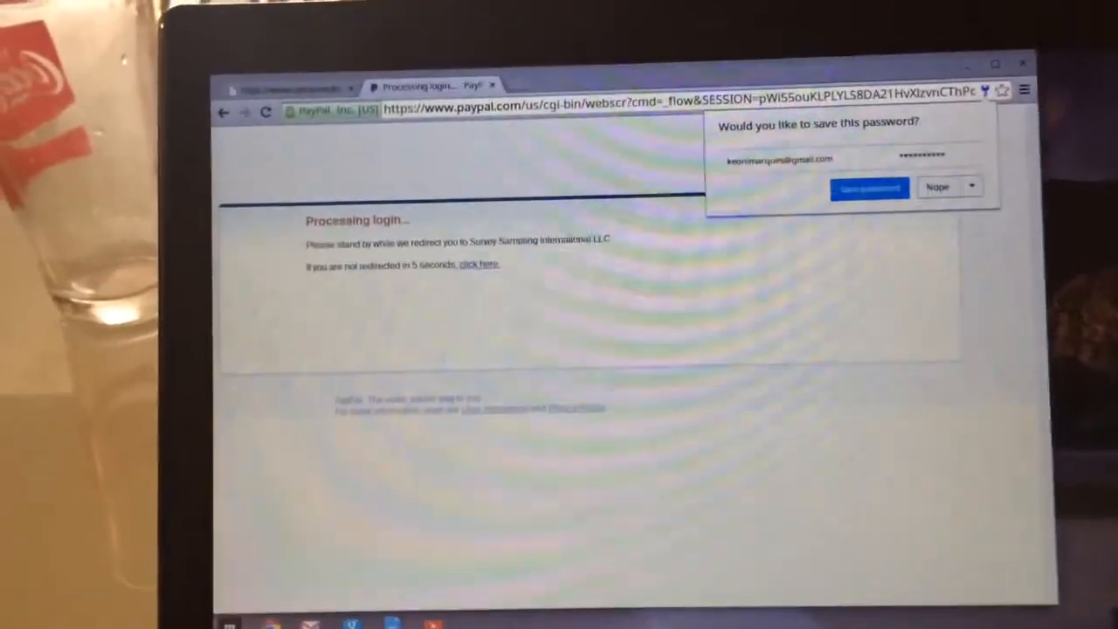